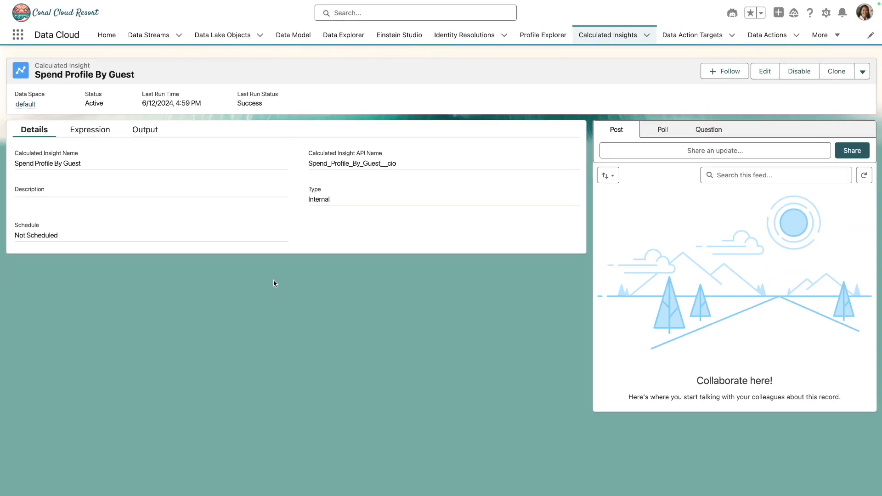
# Leave the Spend Profile By Guest insight for the Data Explorer page.
pyautogui.click(343, 35)
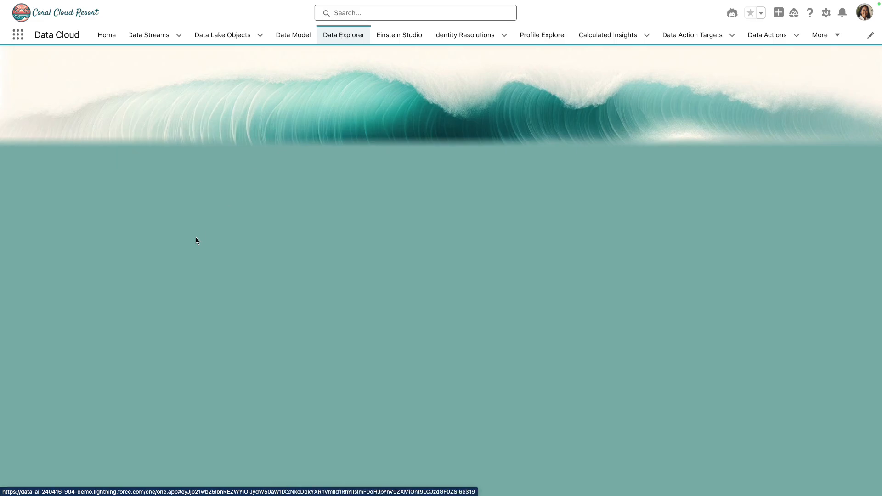
# Set Object Type to Calculated Insights and select Spend Profile By Guest.
pyautogui.click(343, 35)
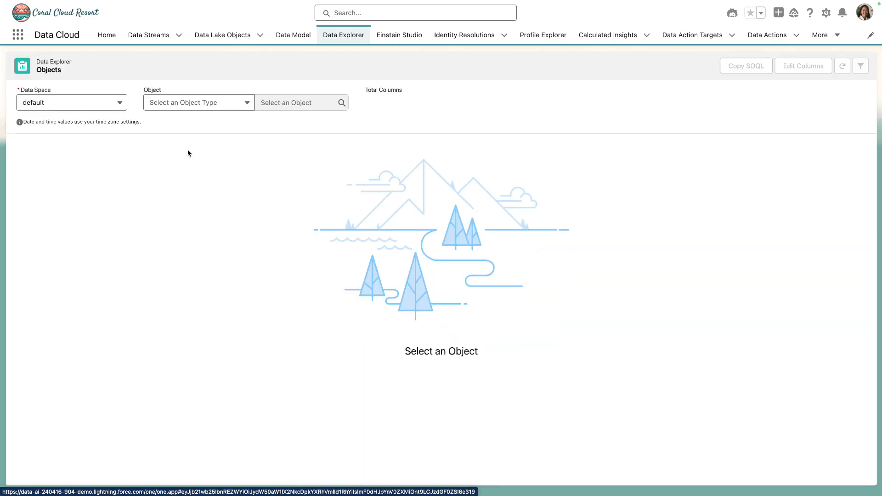
pyautogui.click(197, 102)
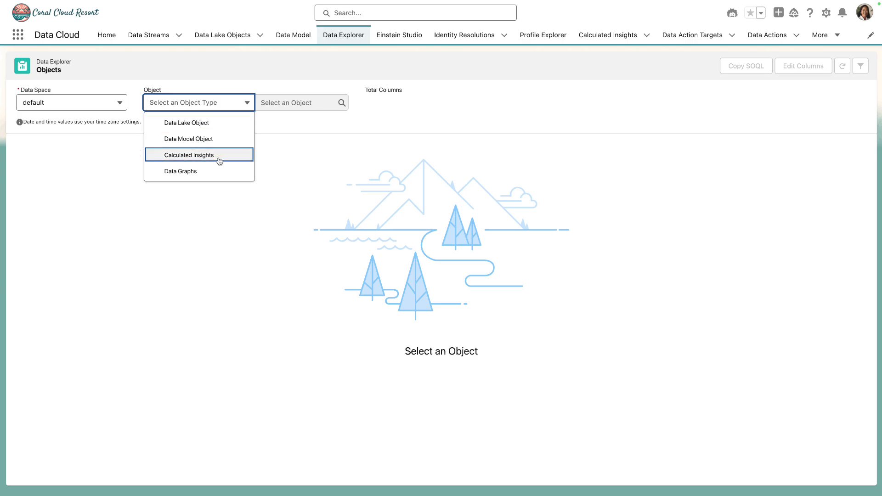
pyautogui.click(190, 155)
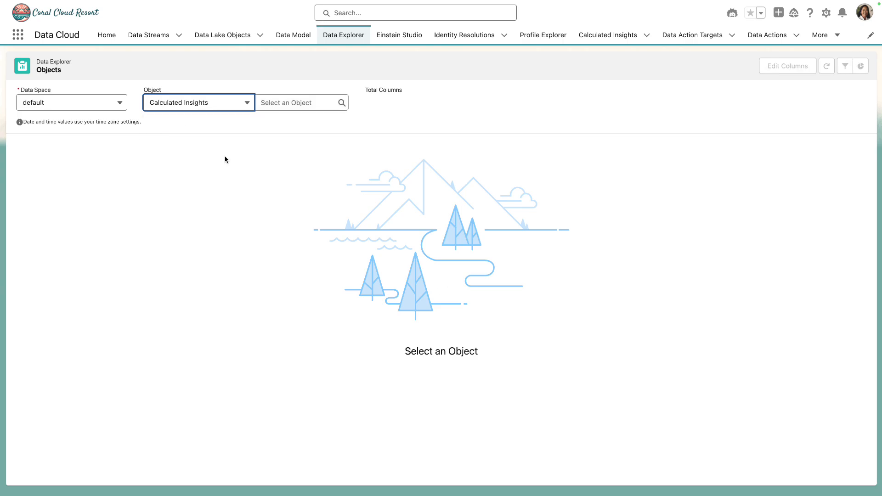
pyautogui.click(298, 102)
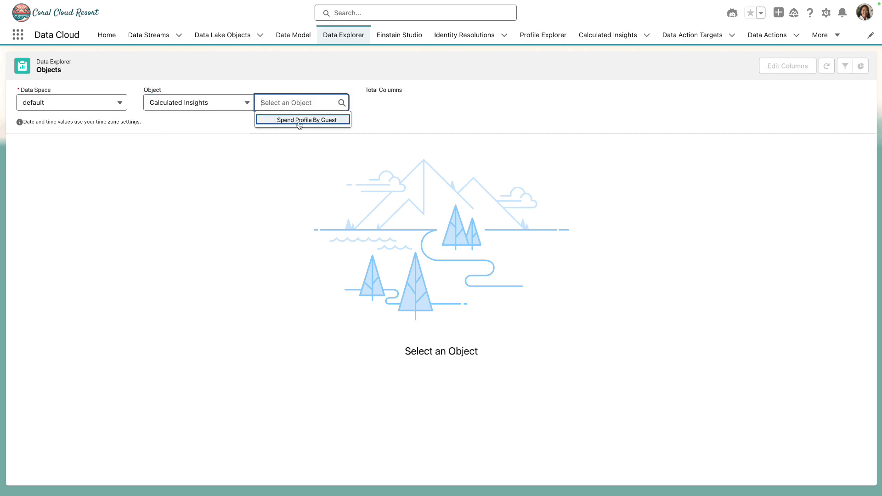
pyautogui.click(302, 119)
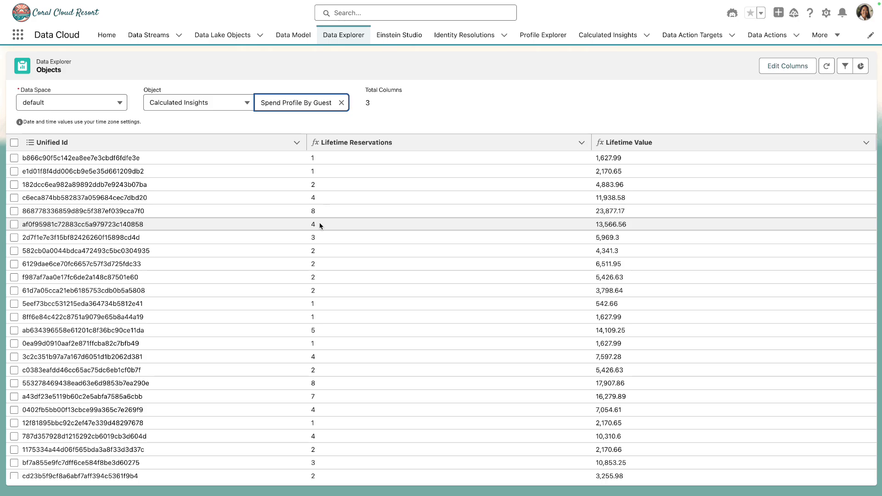
# Review Unified Id, Lifetime Reservations and Lifetime Value columns in the loaded grid.
pyautogui.click(50, 142)
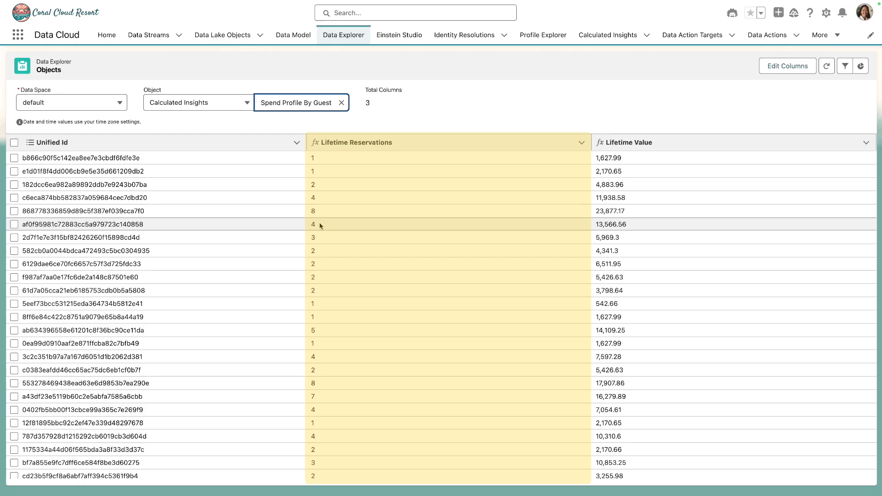
pyautogui.click(629, 142)
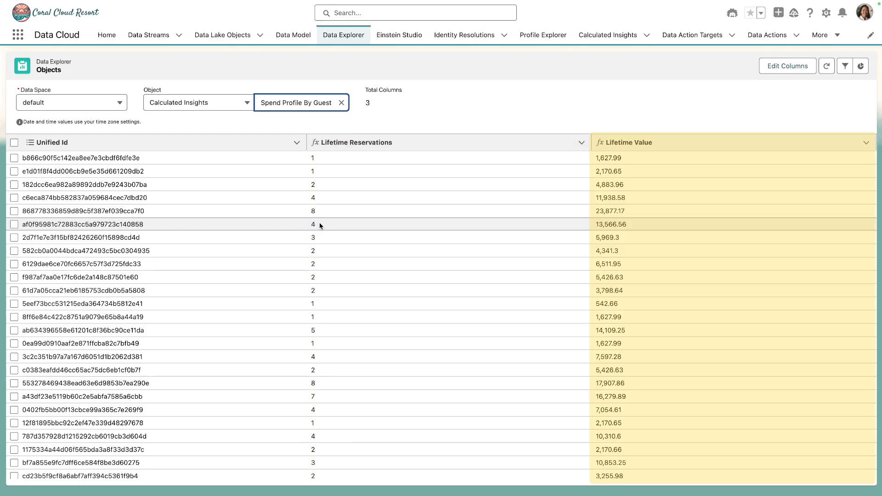